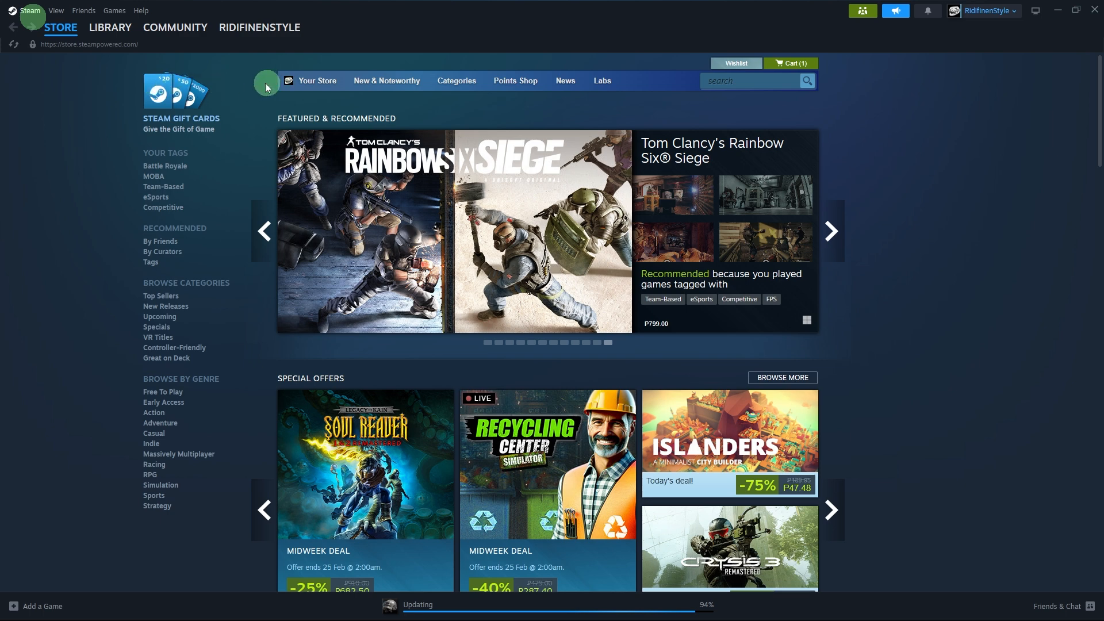
mouse_move(452, 219)
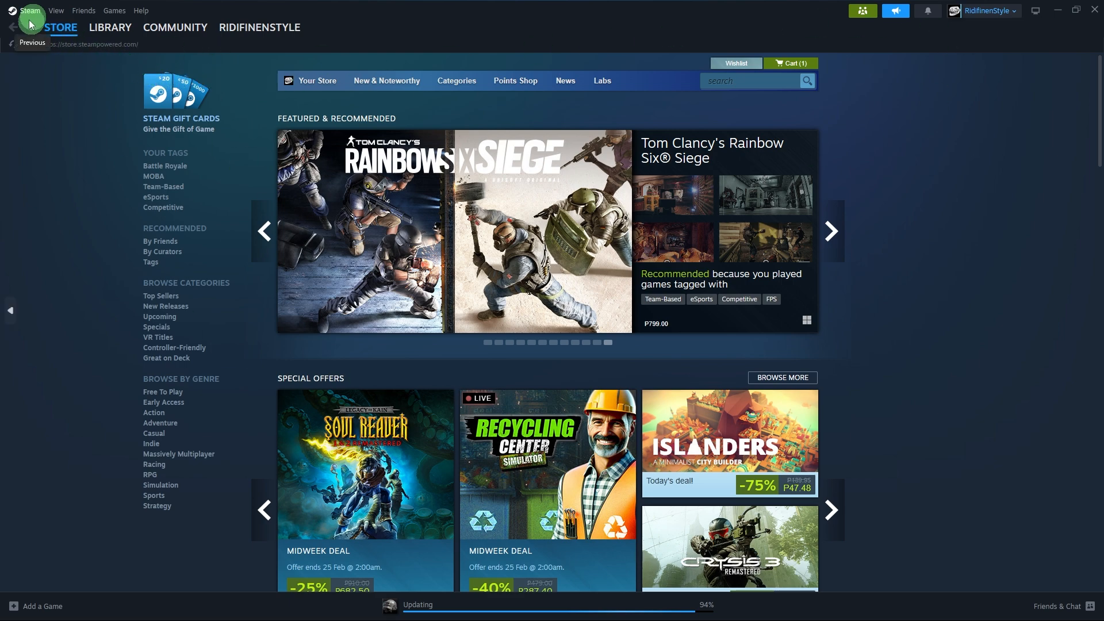
Enable Steam Cloud synchronization for supported applications in the client's Cloud settings
left_click(27, 10)
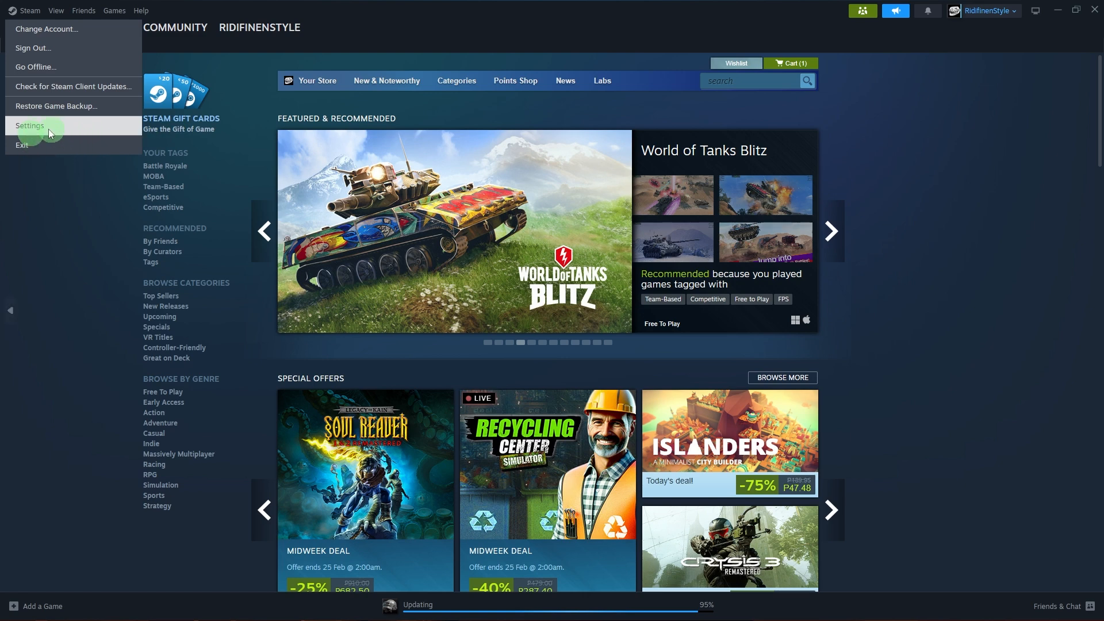
left_click(30, 126)
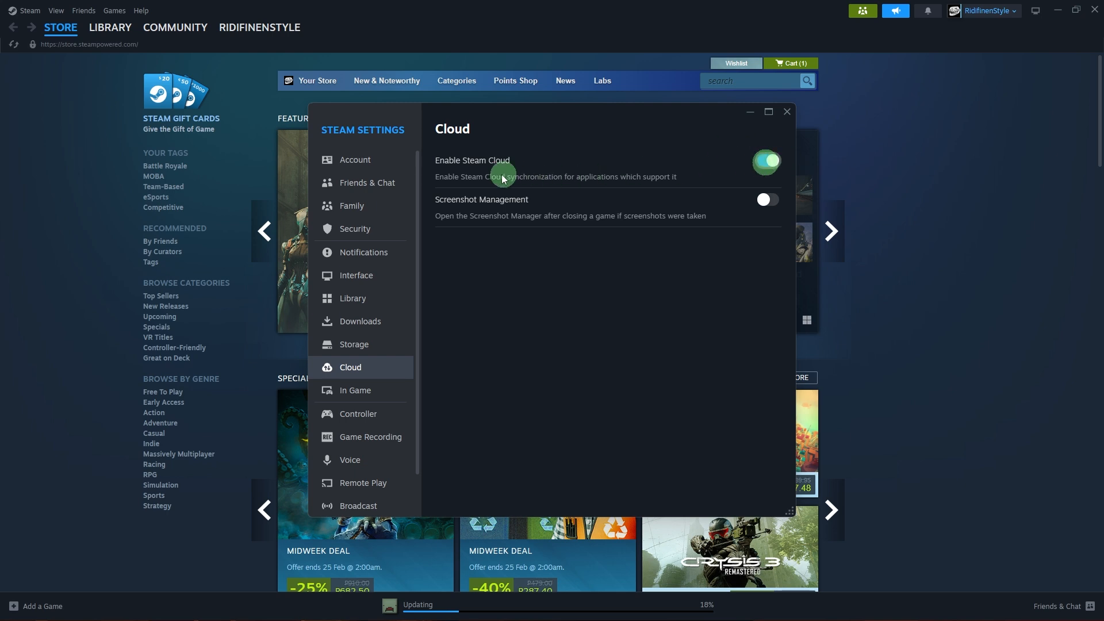
mouse_move(765, 161)
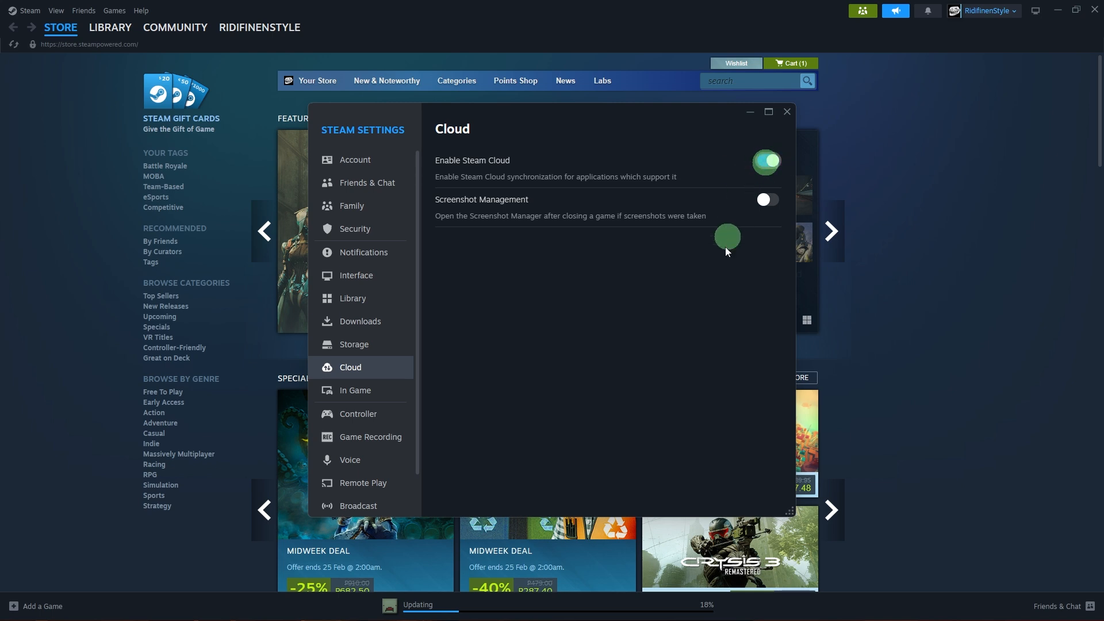
mouse_move(723, 266)
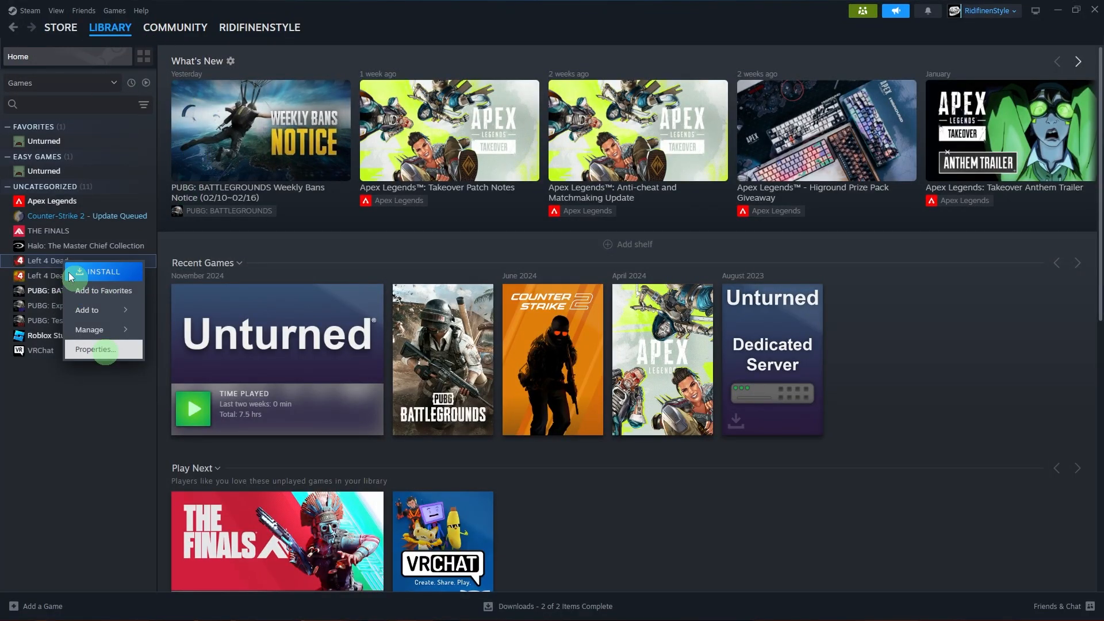
mouse_move(92, 349)
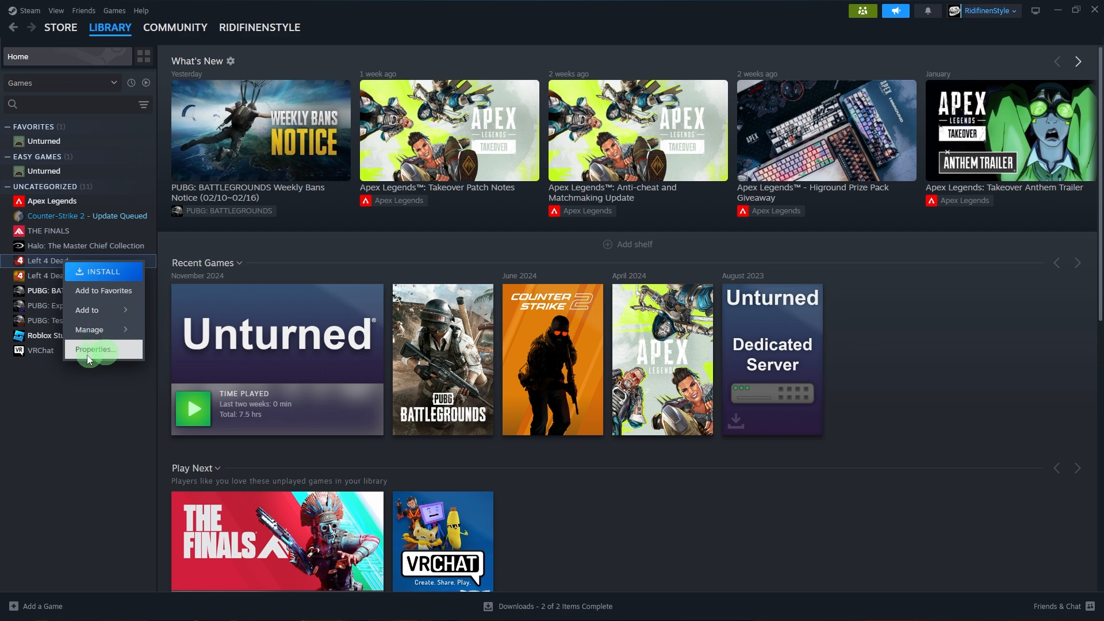
Keep Left 4 Dead's saves in the Steam Cloud from its General properties
left_click(93, 350)
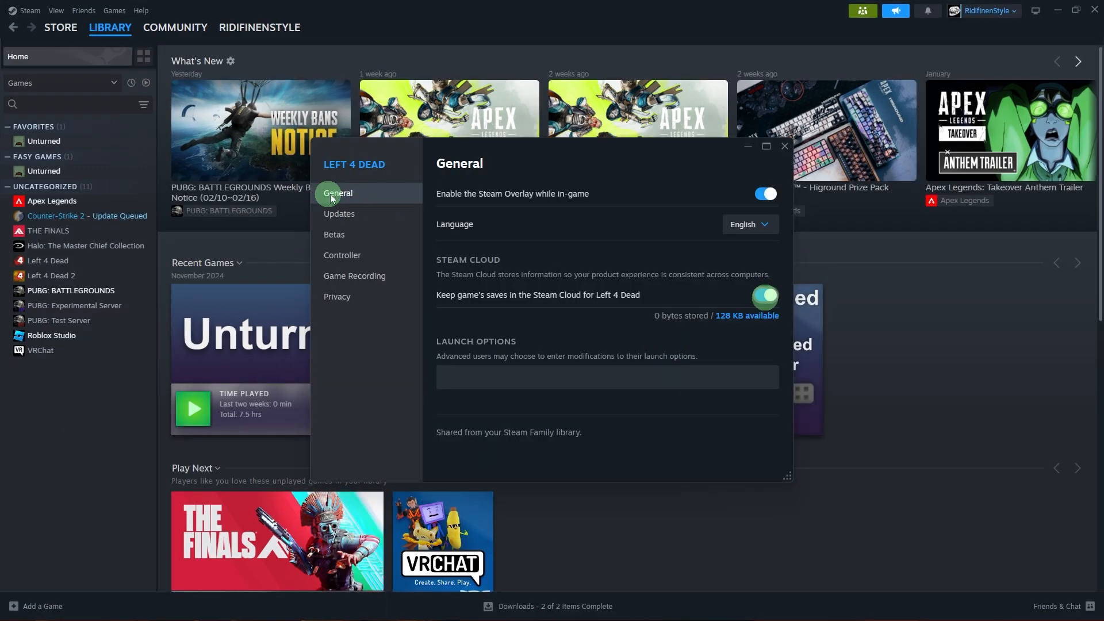
mouse_move(473, 266)
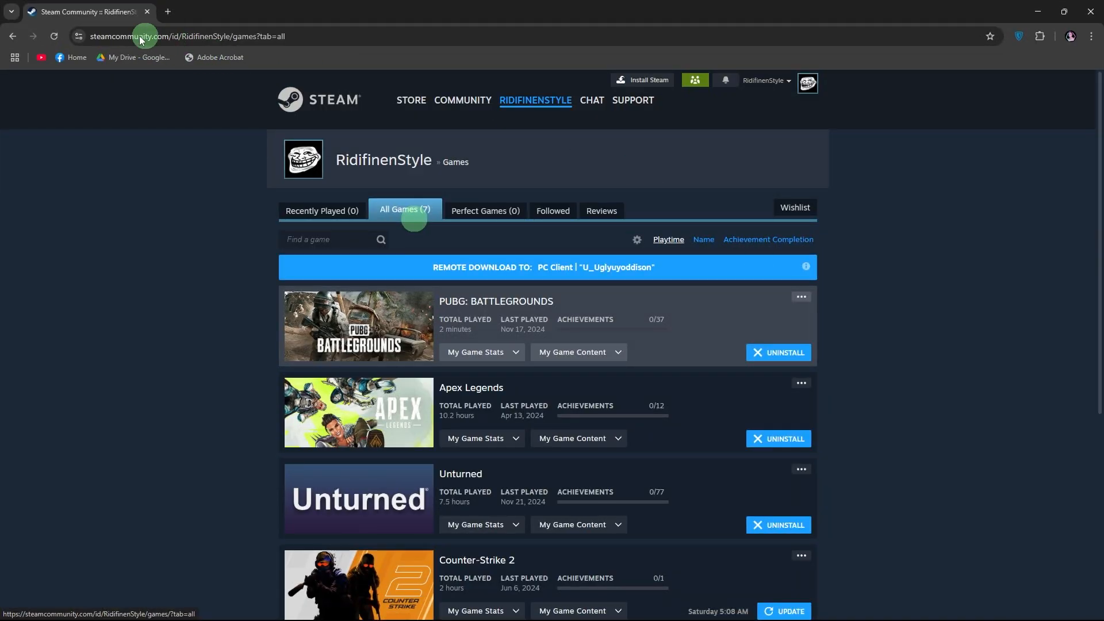
mouse_move(119, 49)
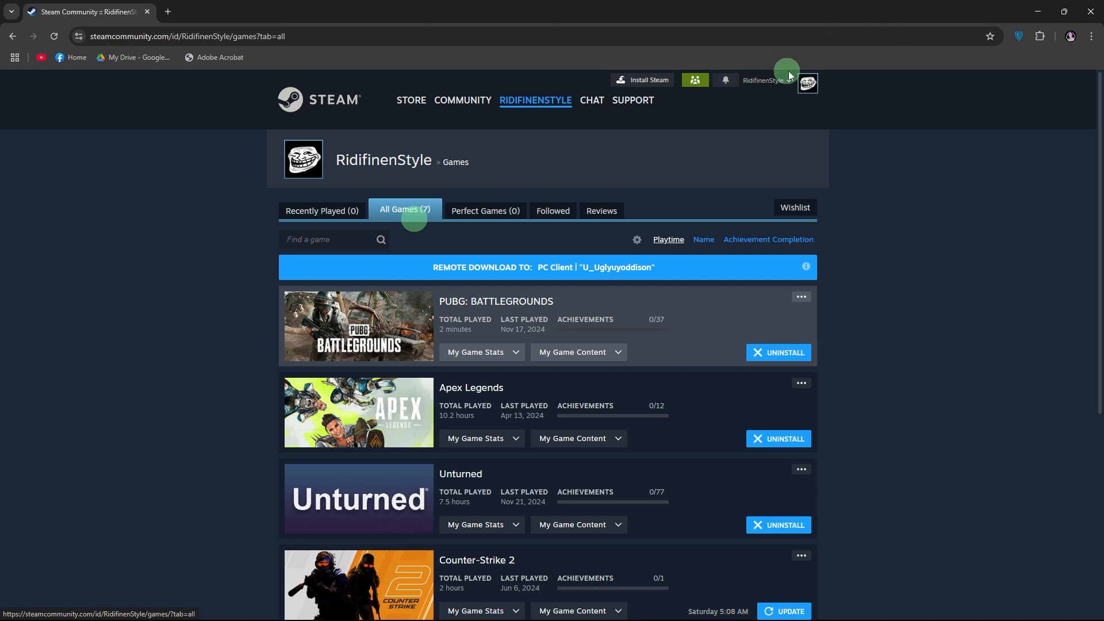
mouse_move(359, 340)
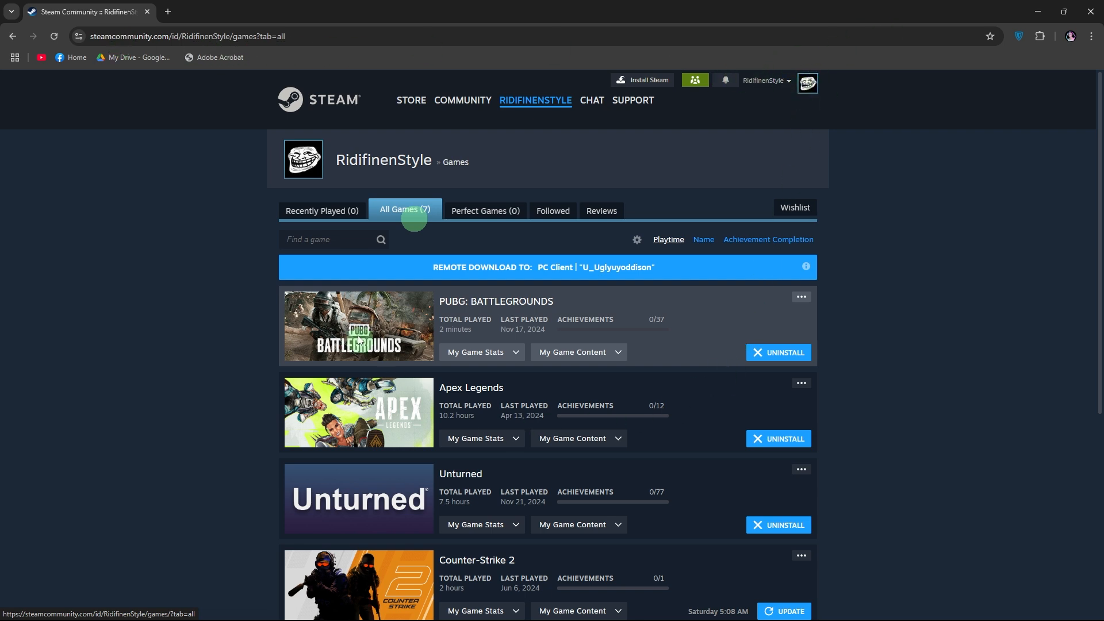
mouse_move(590, 251)
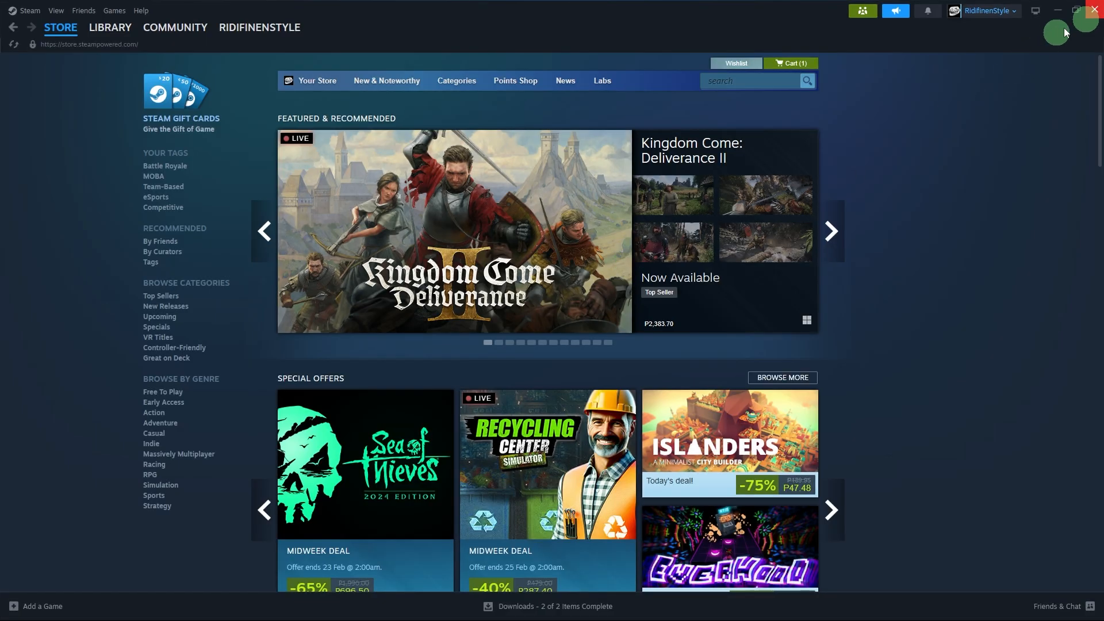
mouse_move(842, 215)
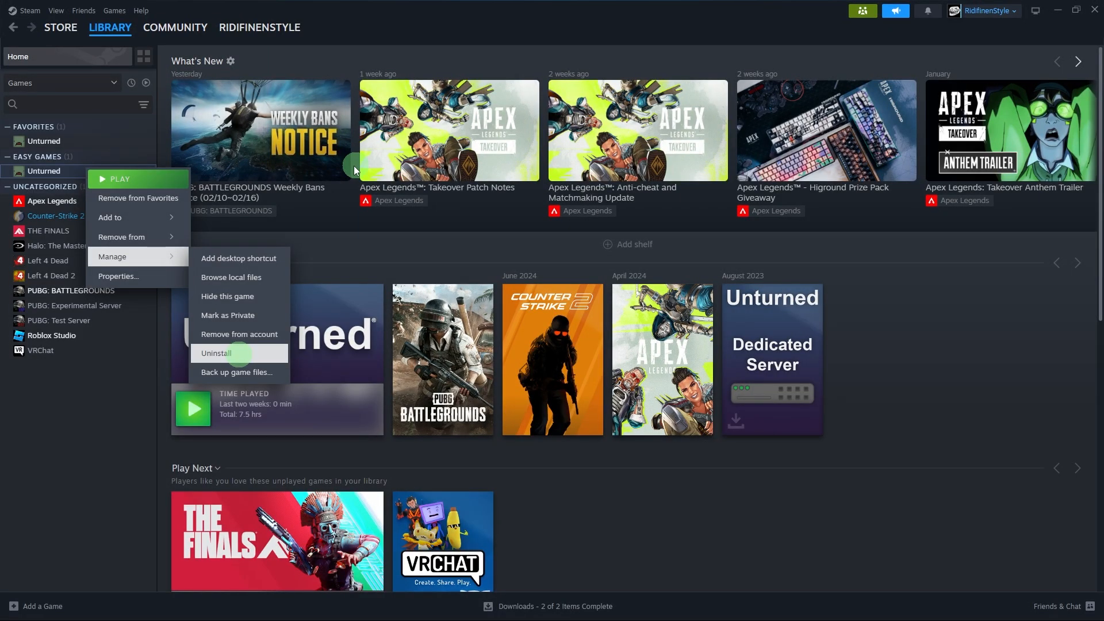
mouse_move(81, 166)
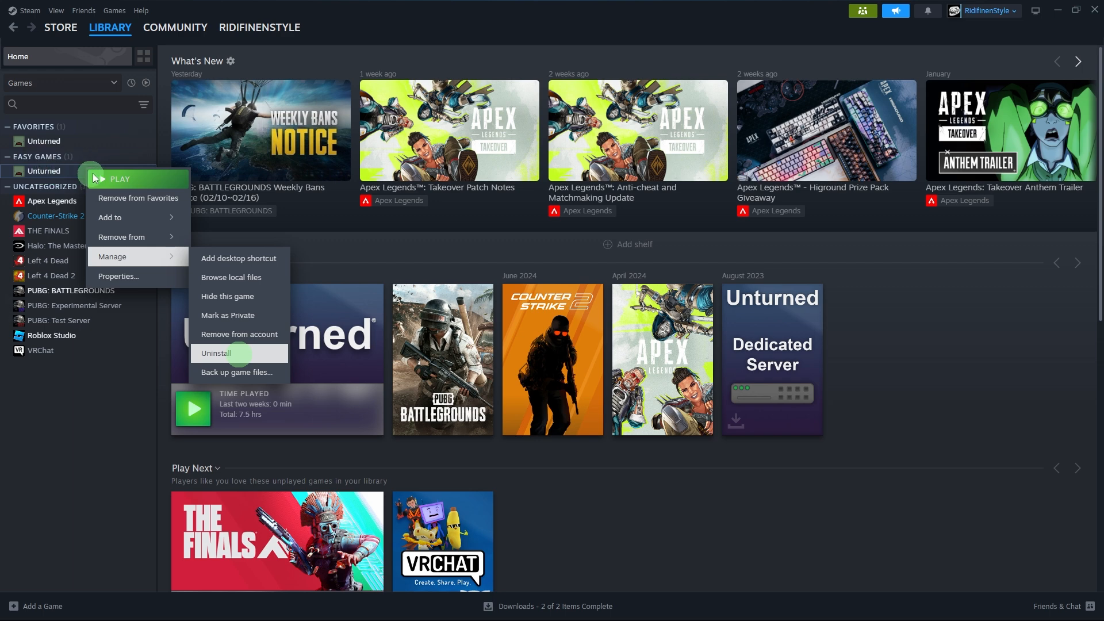
mouse_move(74, 185)
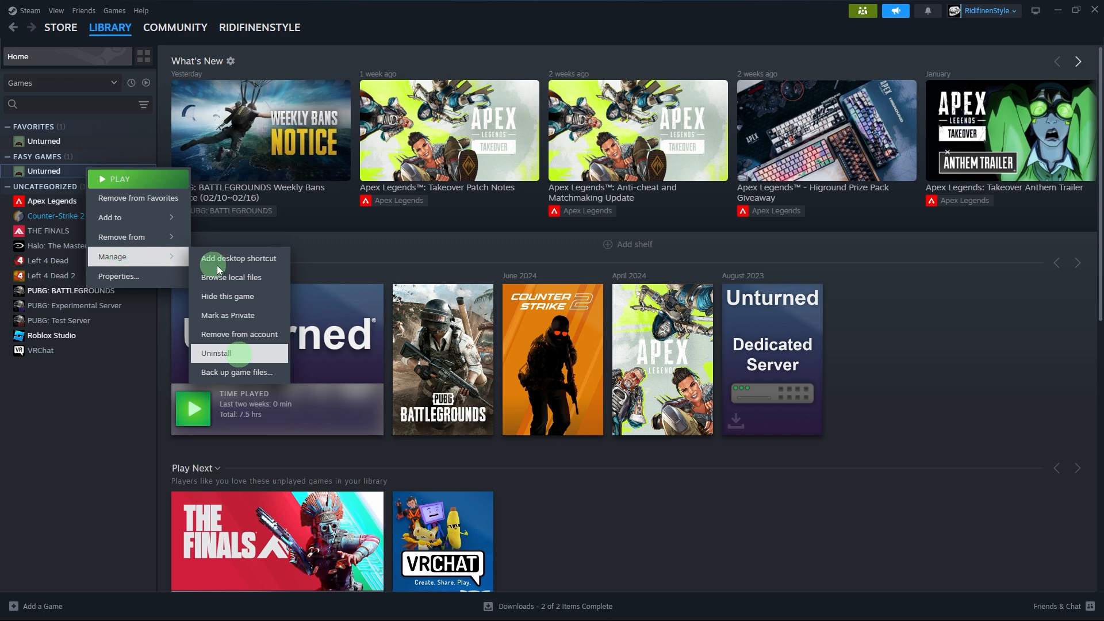
mouse_move(238, 353)
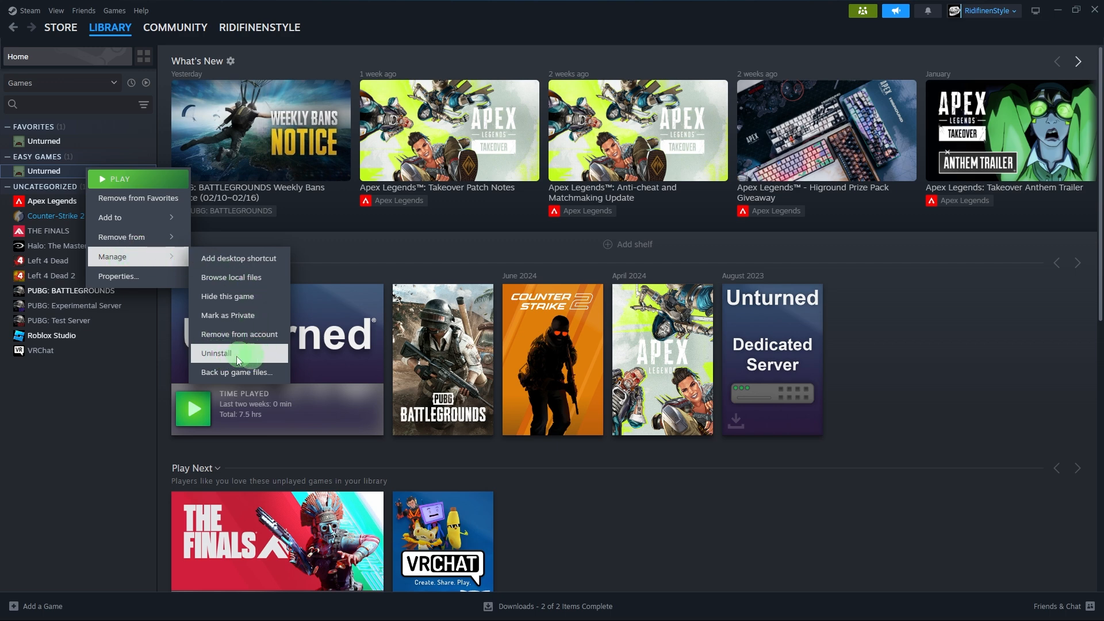
mouse_move(265, 346)
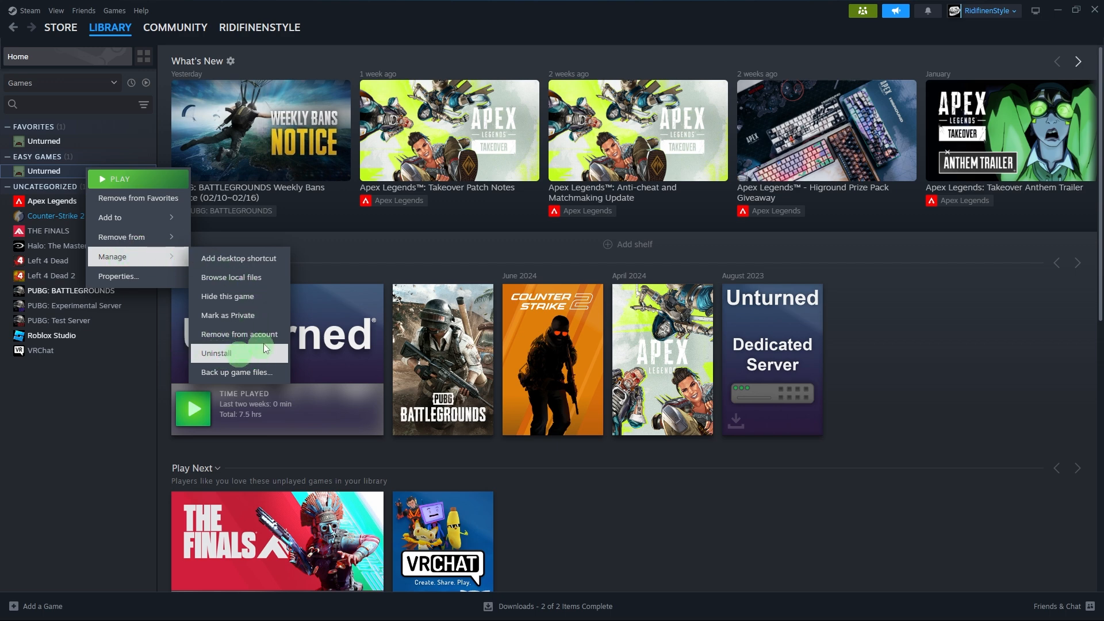
mouse_move(268, 330)
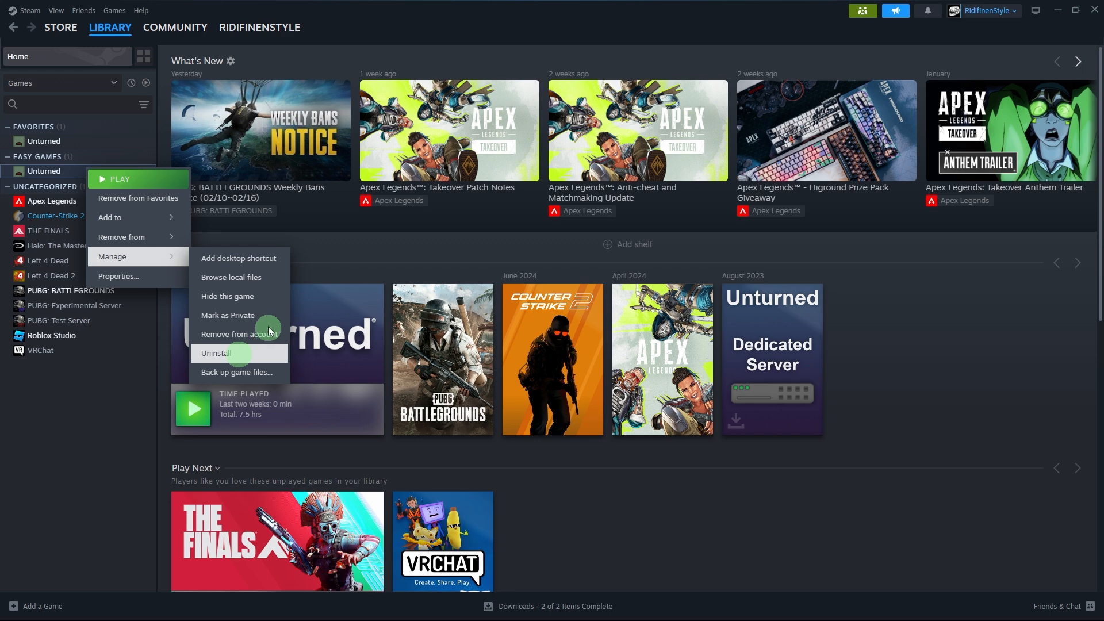